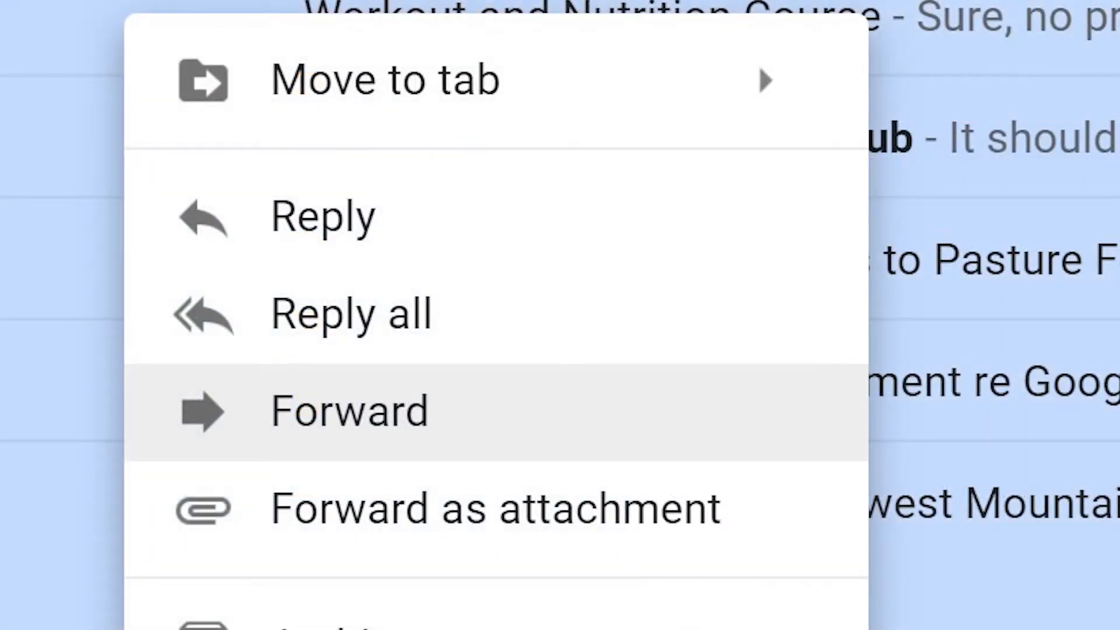
Start a forward of the Google Plus settlement email and bring up quick settings
click(348, 410)
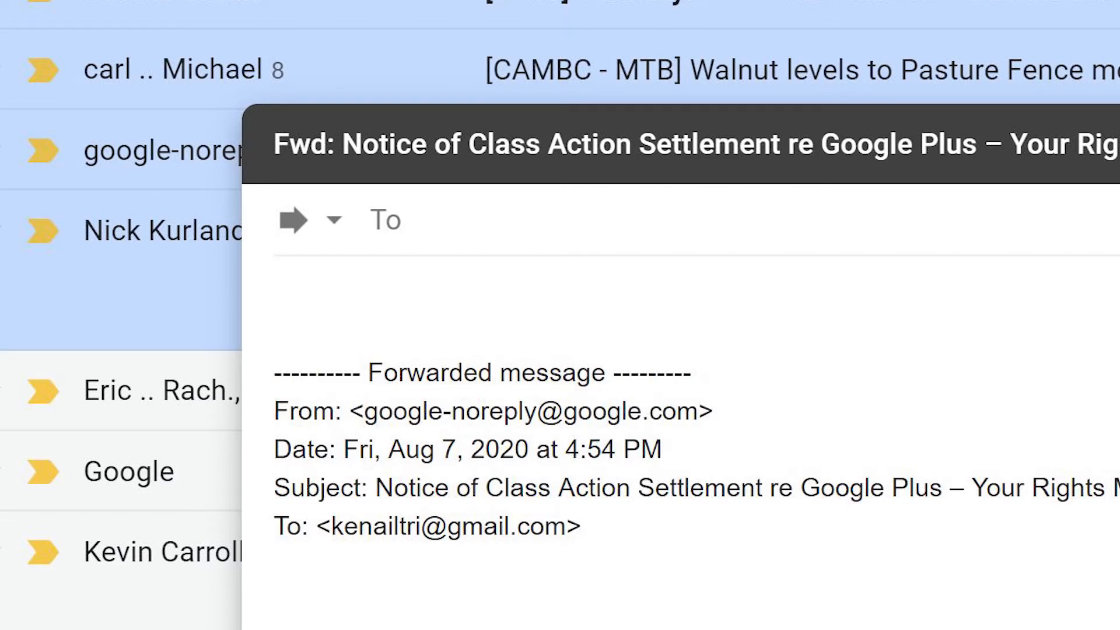
click(767, 110)
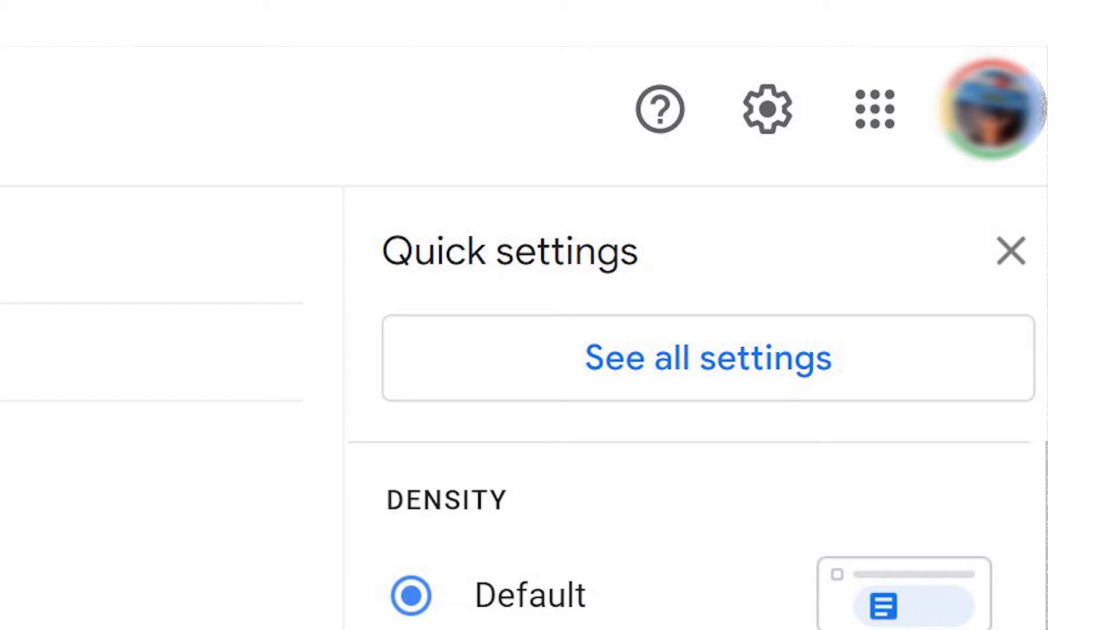
Reach the Forwarding and POP/IMAP page via See all settings
click(707, 358)
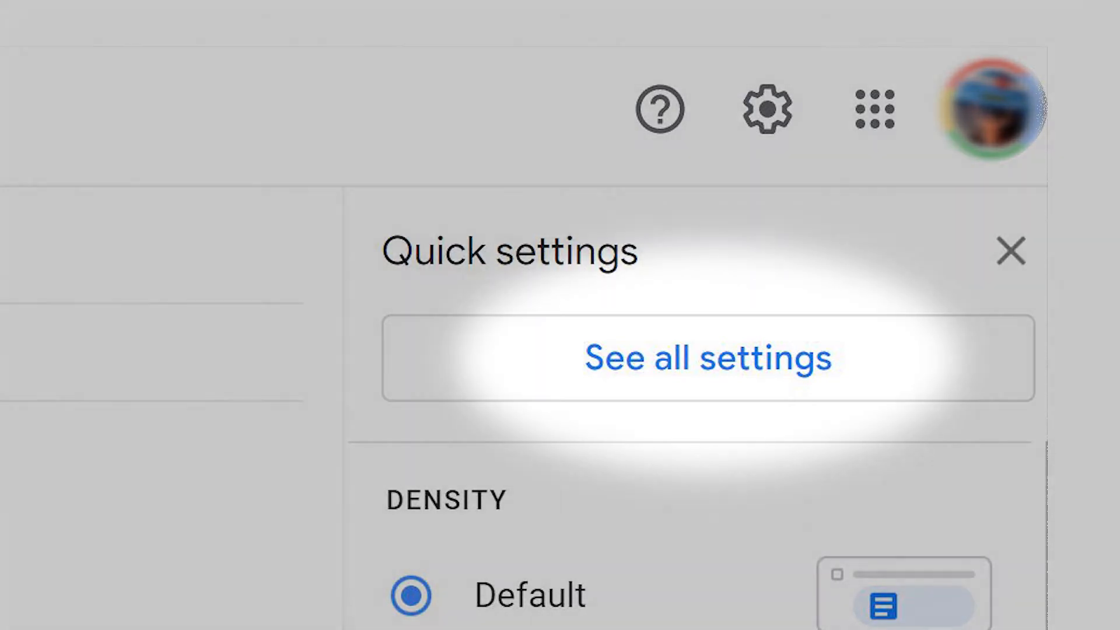
click(707, 358)
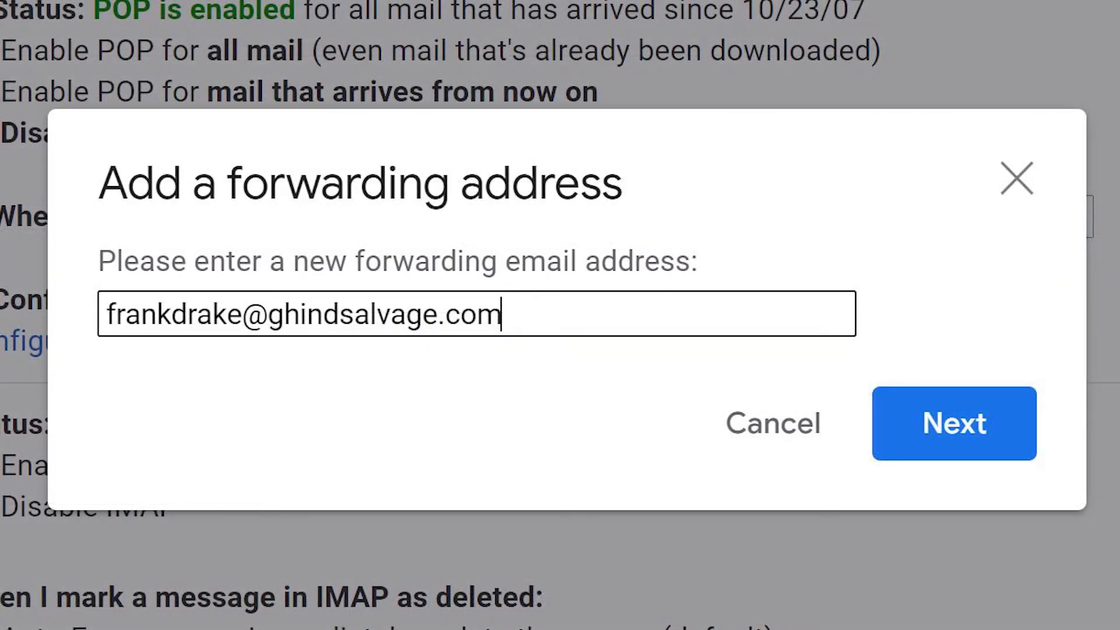
Submit the new forwarding address and proceed with sending it a confirmation
click(954, 422)
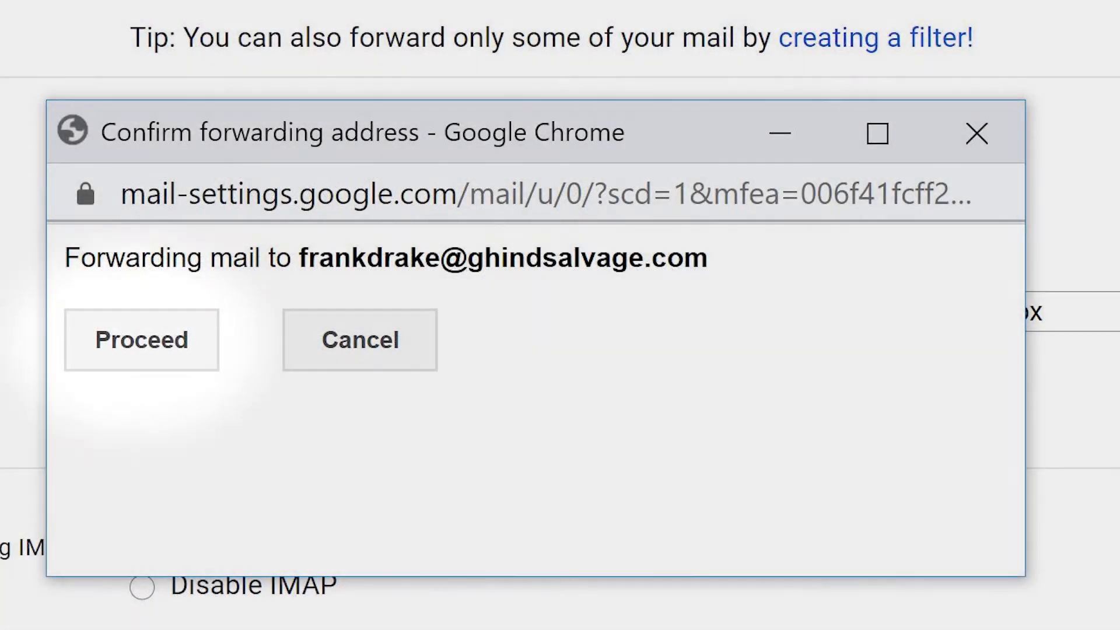
click(141, 339)
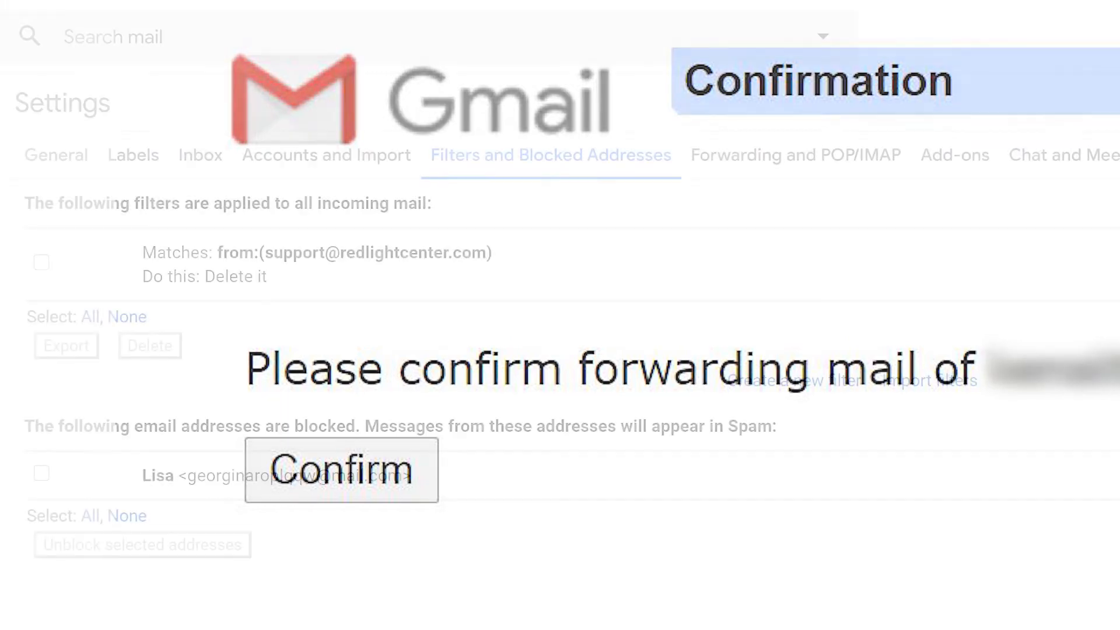
Confirm the forwarding request from the verification email's link
click(340, 470)
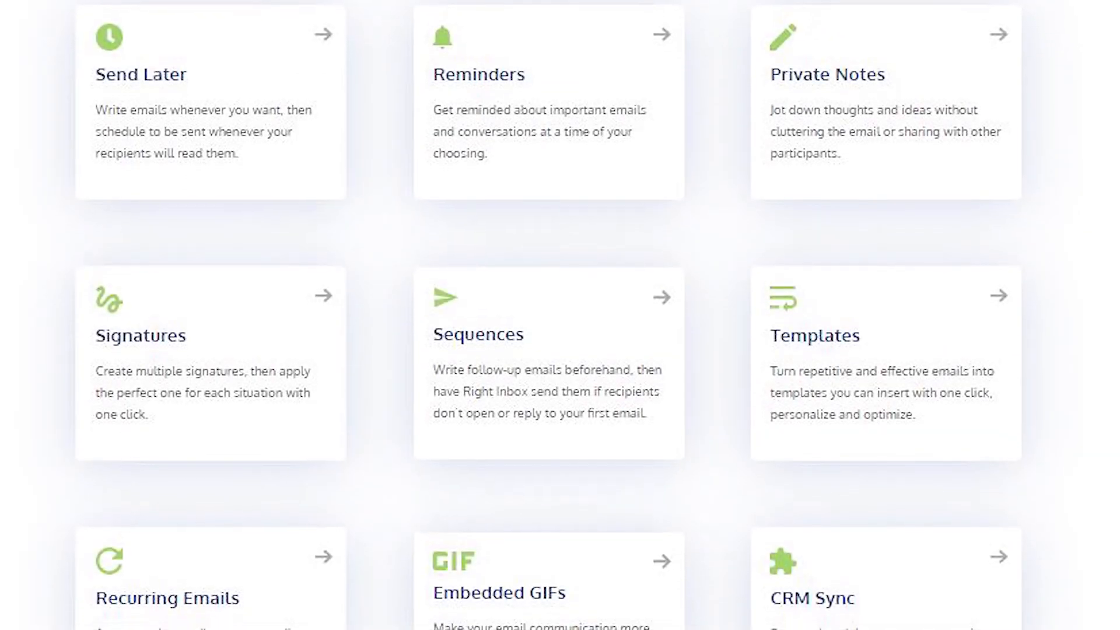
scroll(down, 3)
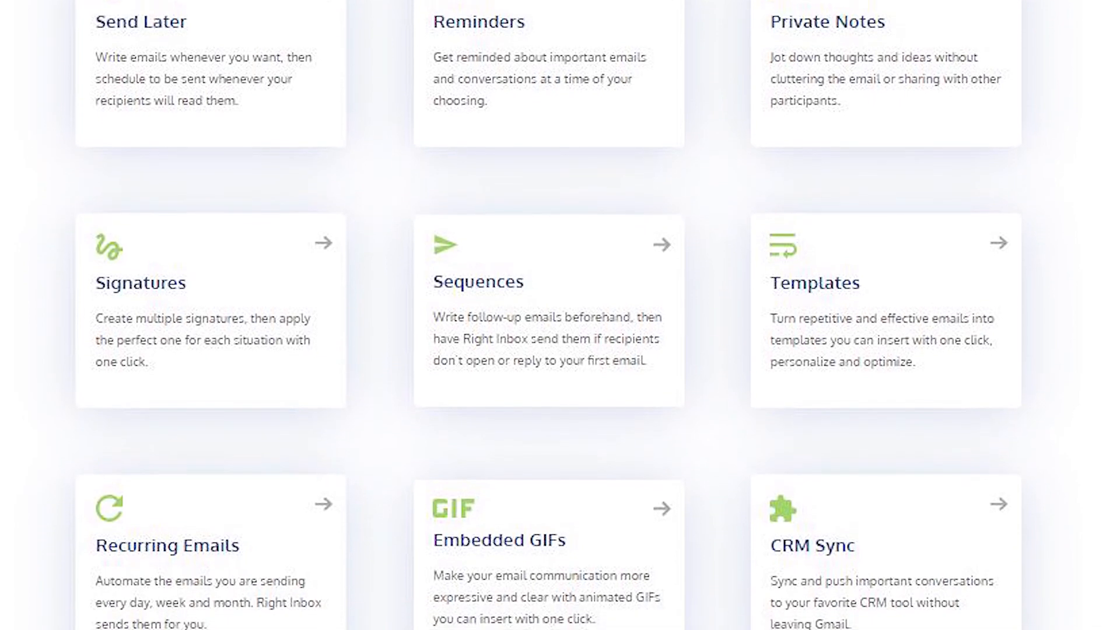
scroll(down, 3)
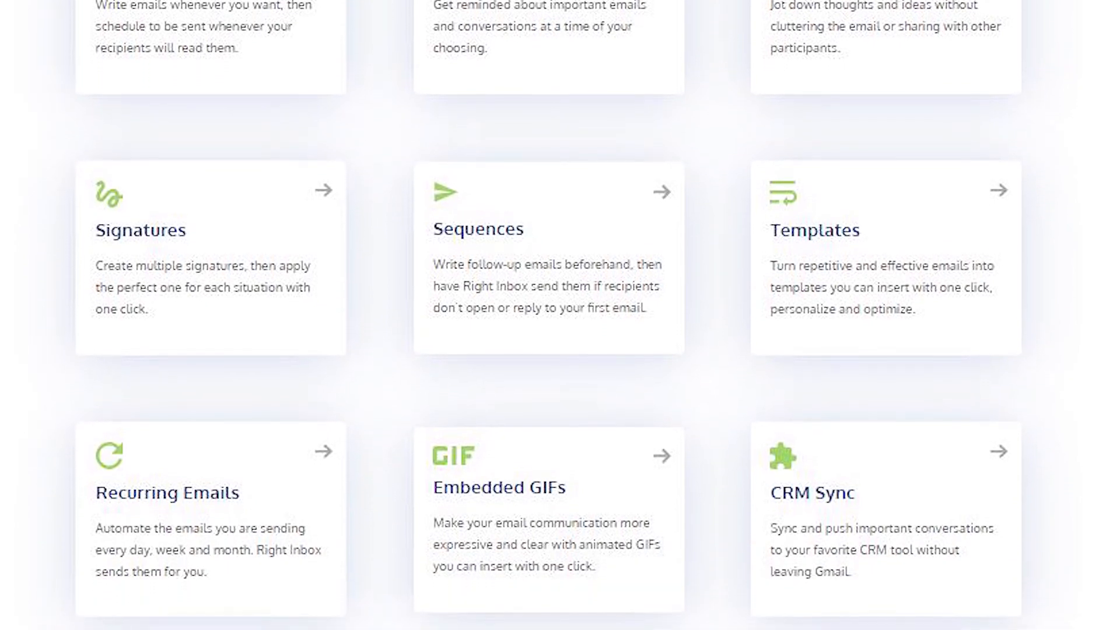
scroll(down, 3)
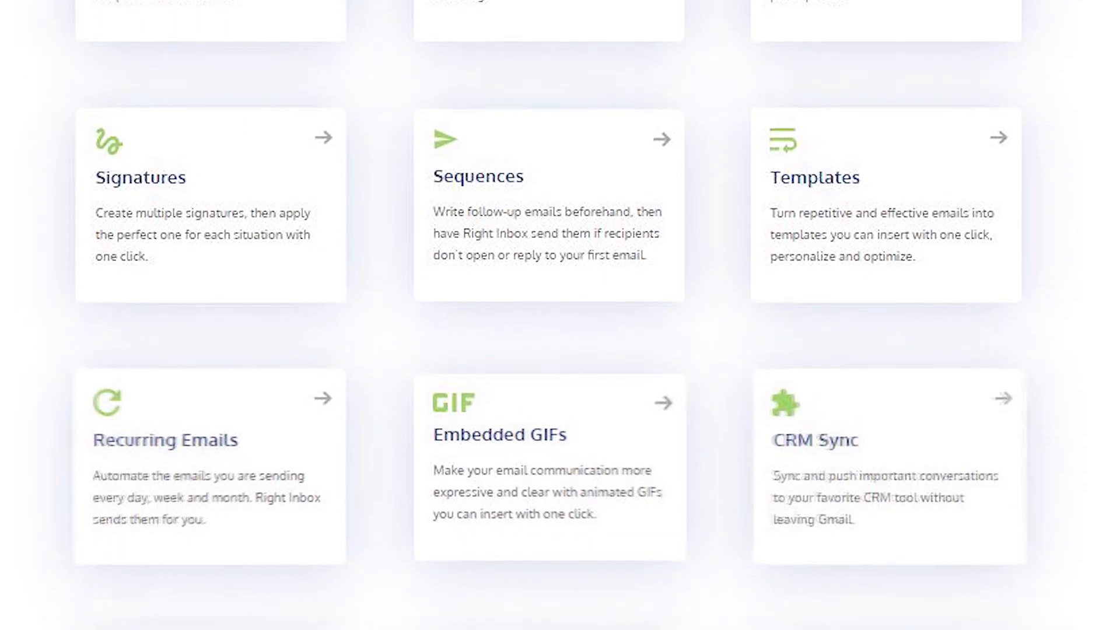
scroll(down, 3)
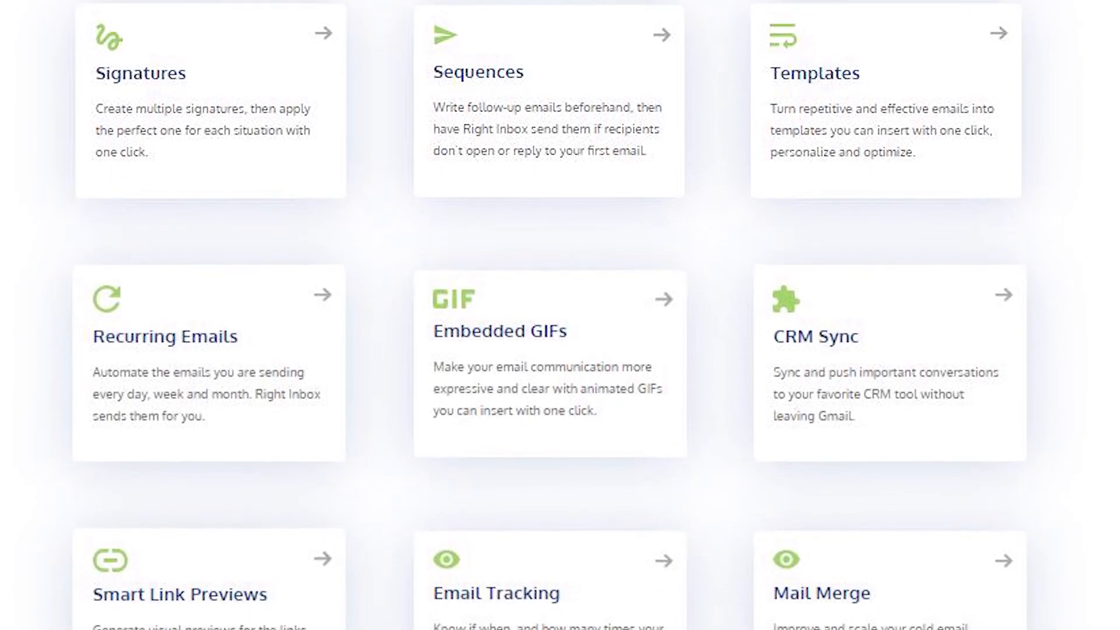
scroll(down, 3)
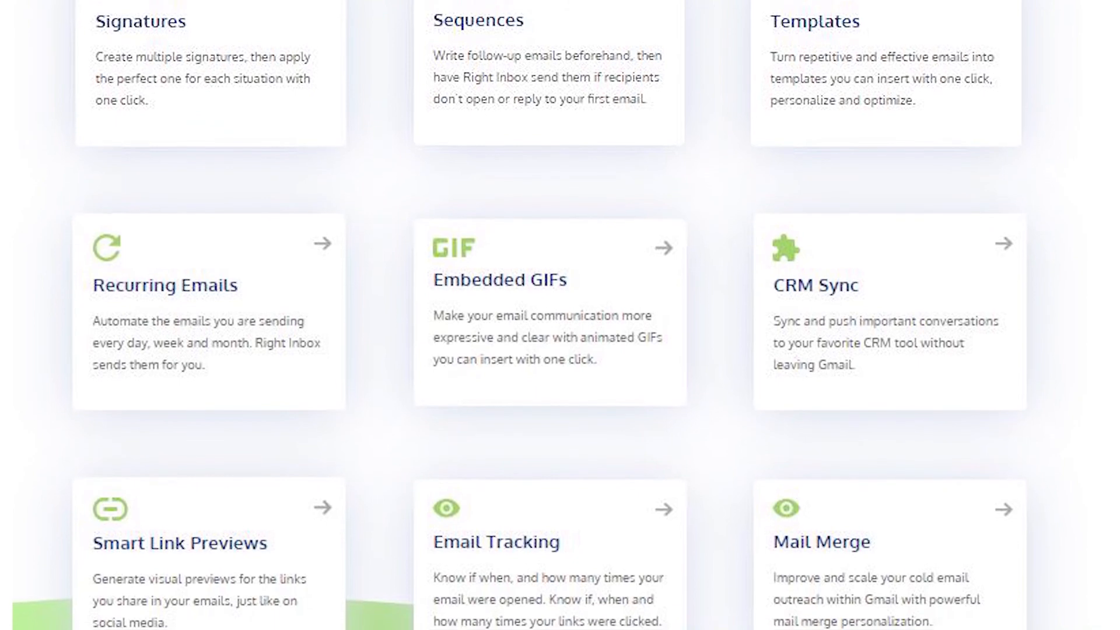